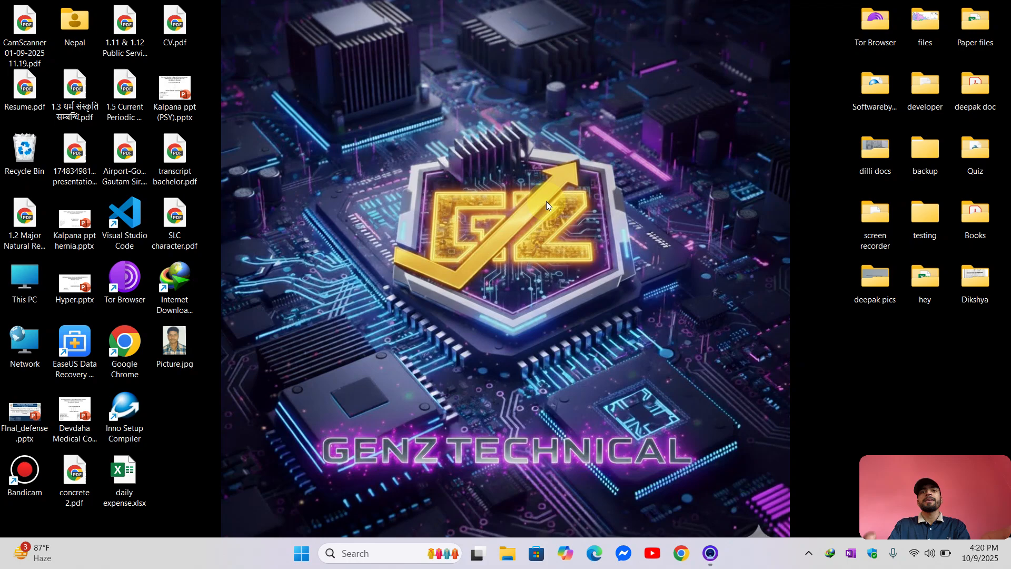
Step: Refresh the desktop, then open Downloads via This PC and select the Acrobat Pro 2025 archive
right_click(547, 206)
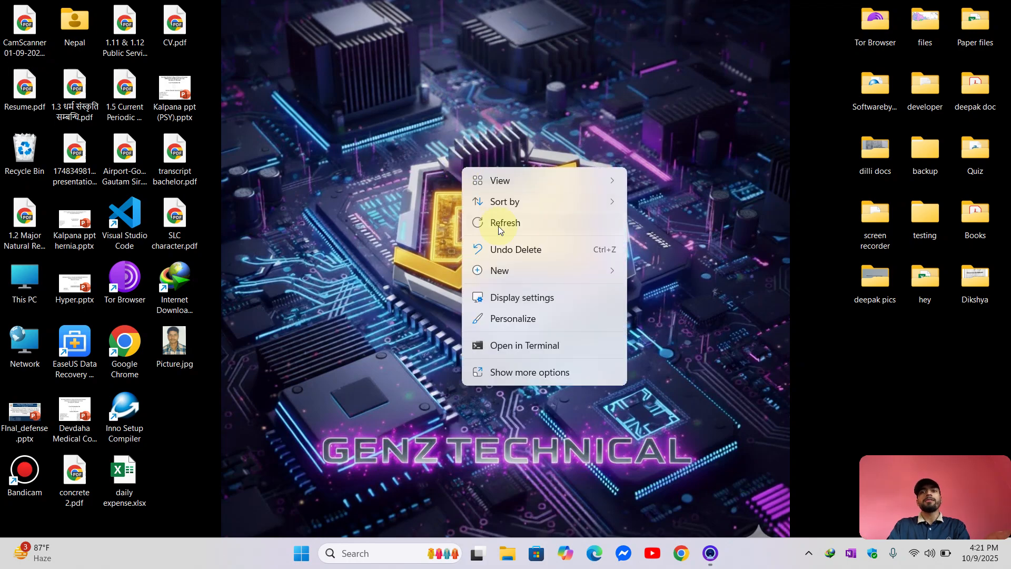
click(505, 223)
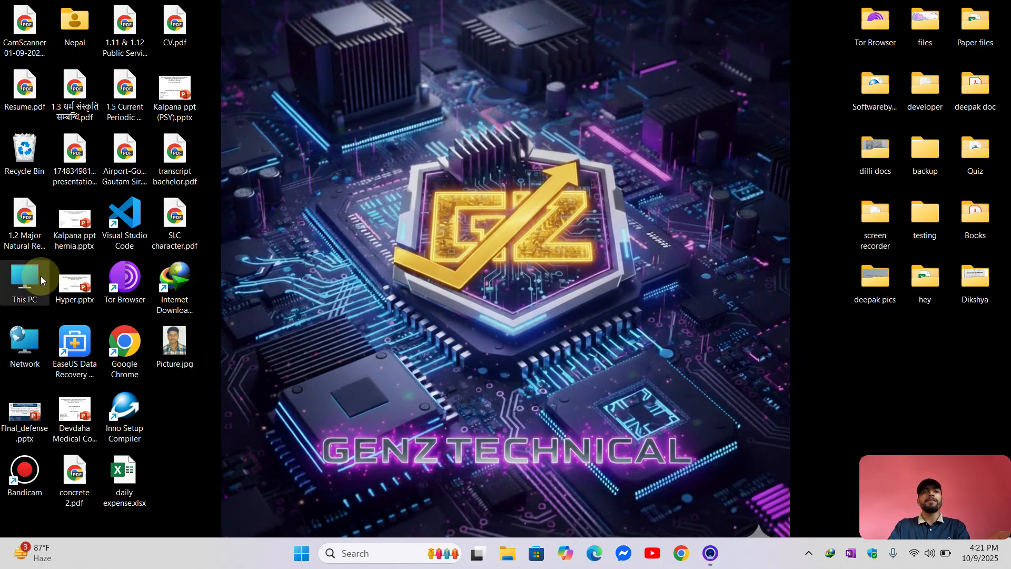
double_click(24, 279)
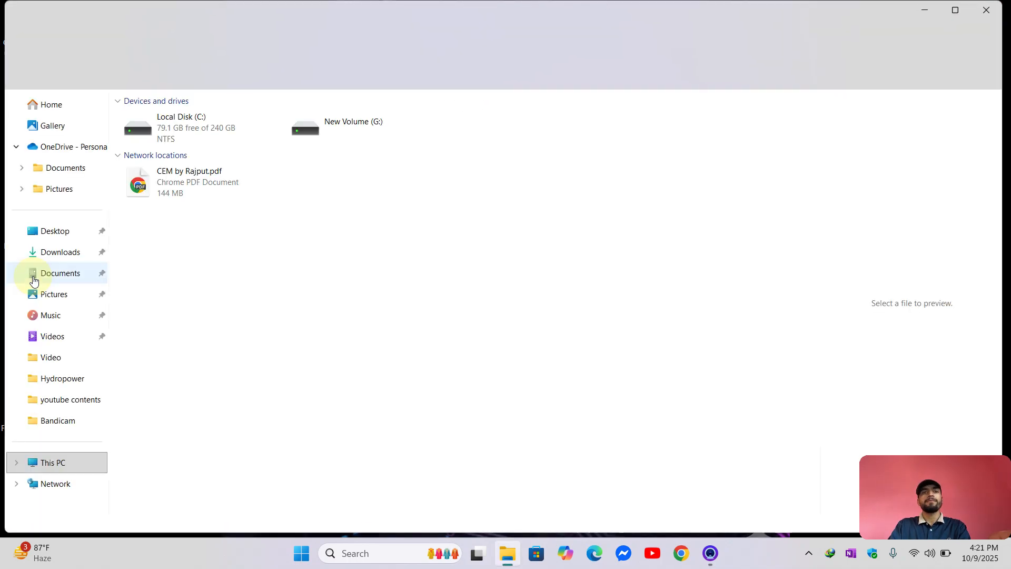
click(60, 252)
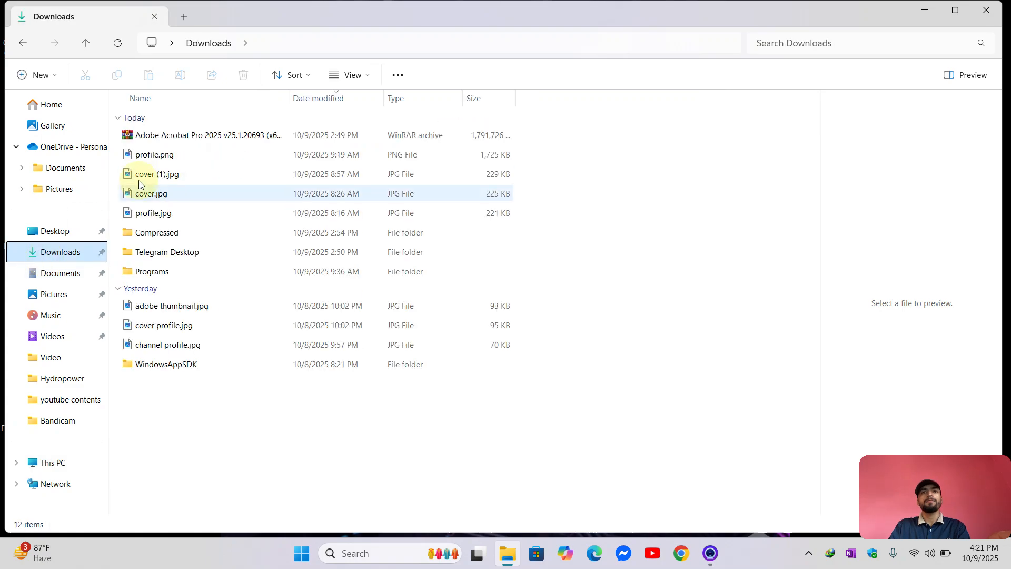
click(207, 135)
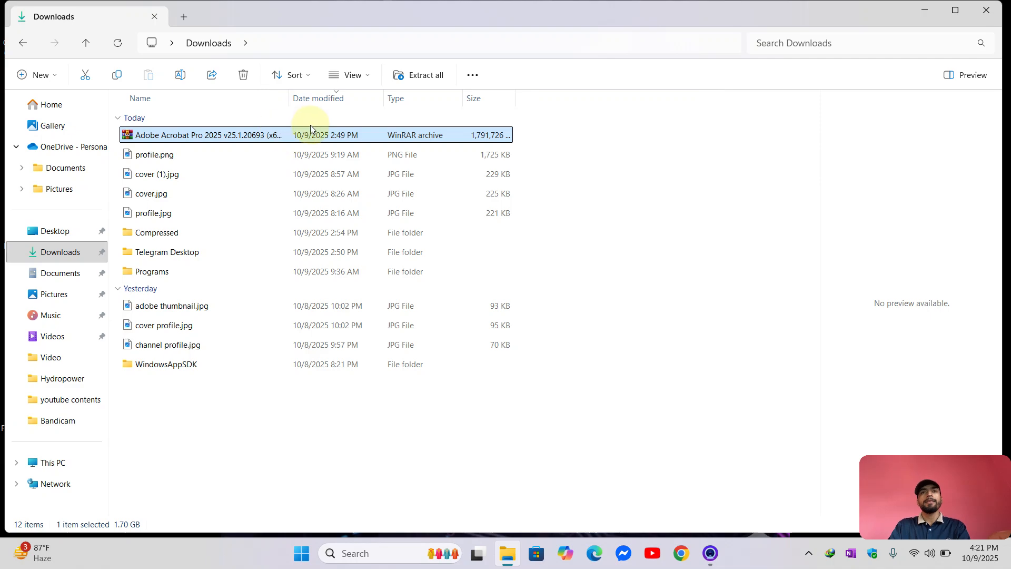
mouse_move(287, 137)
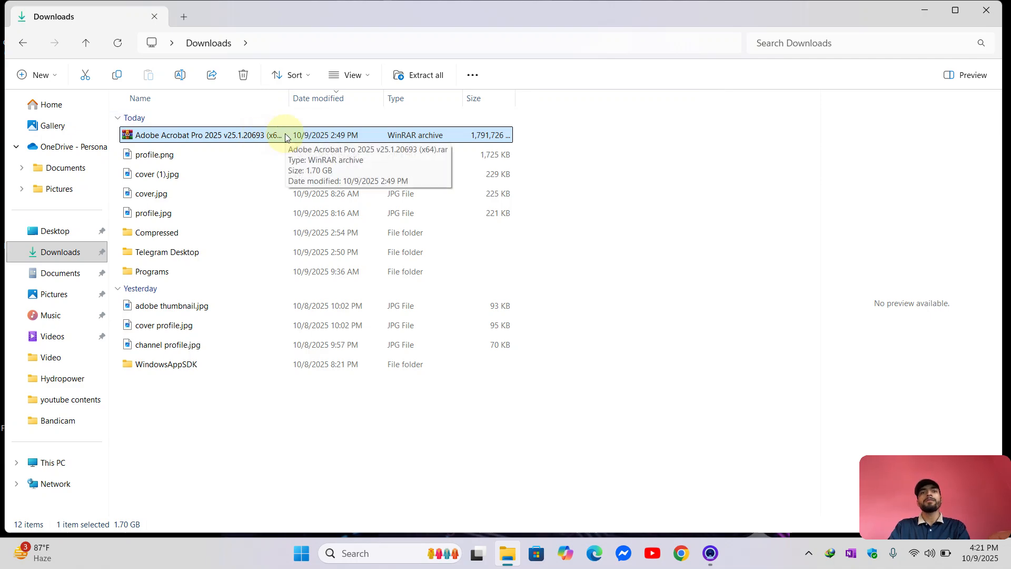
mouse_move(393, 140)
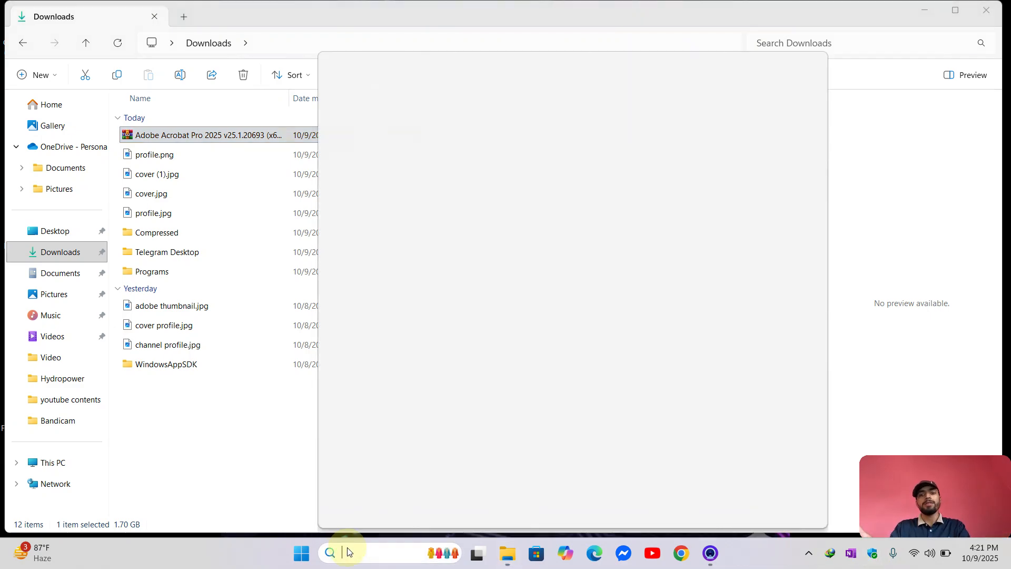
Step: Search 'windows' and open Windows Security's Virus & threat protection settings
text(windows)
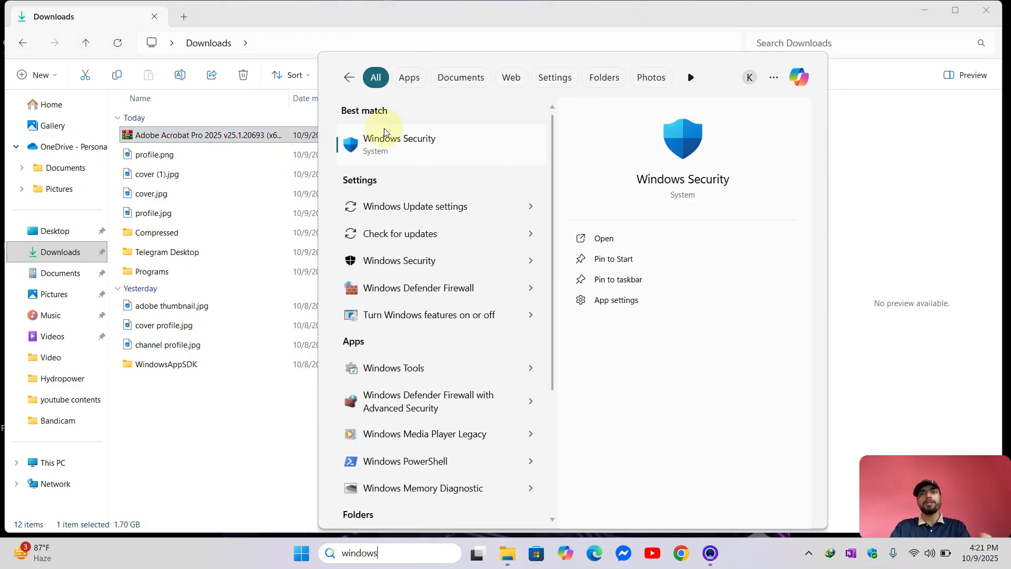
click(399, 144)
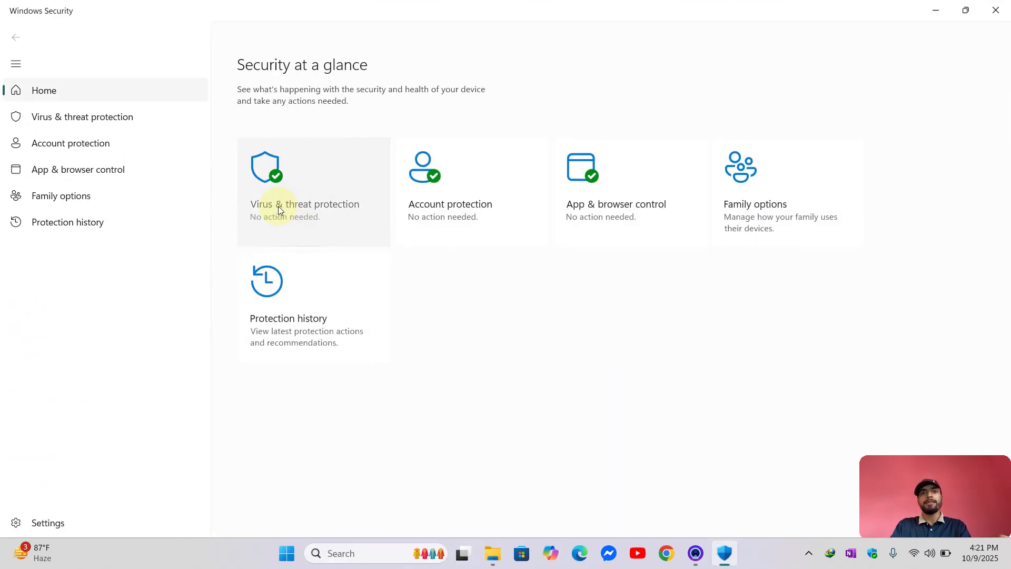
click(305, 204)
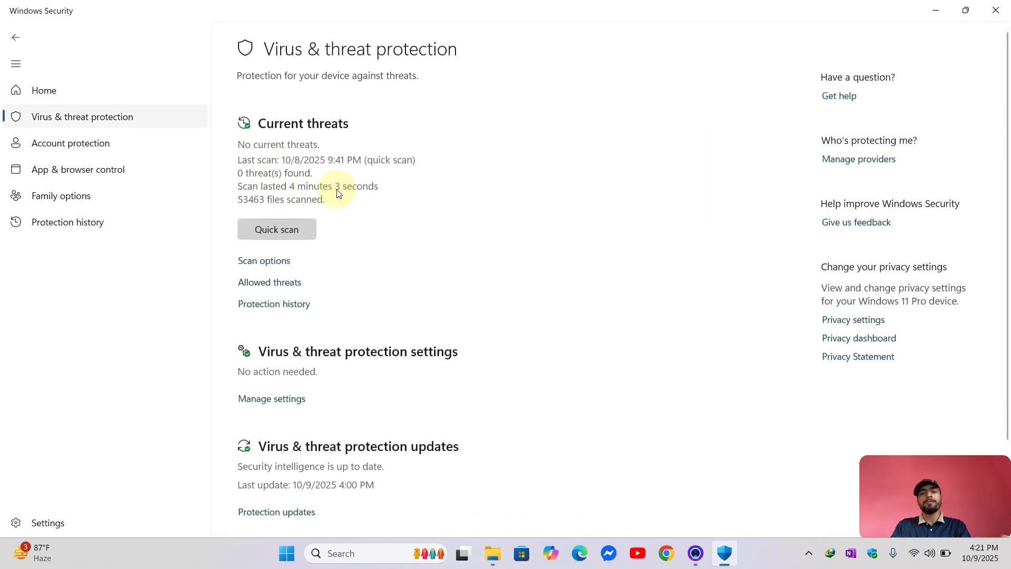
scroll(down, 3)
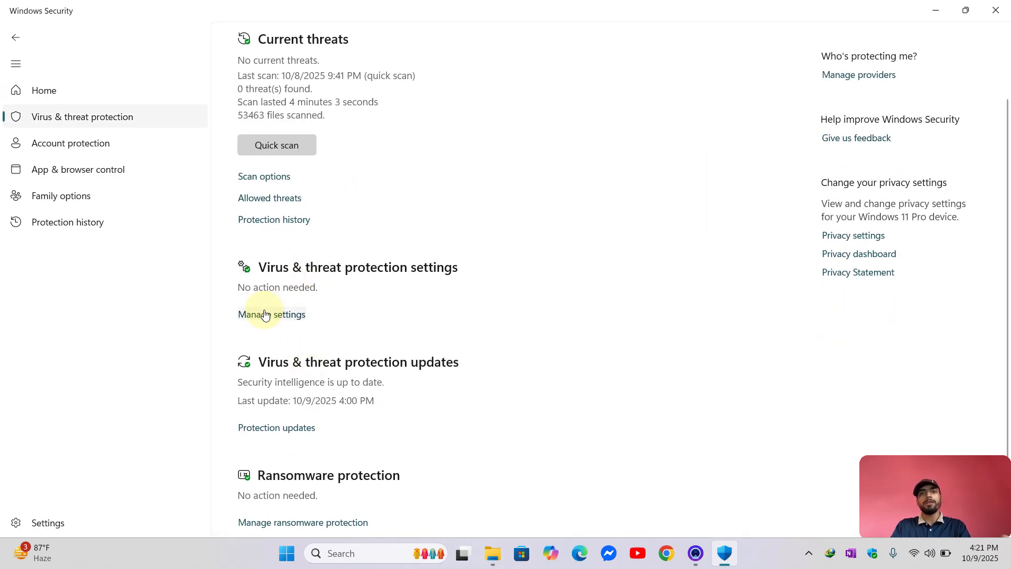
click(271, 314)
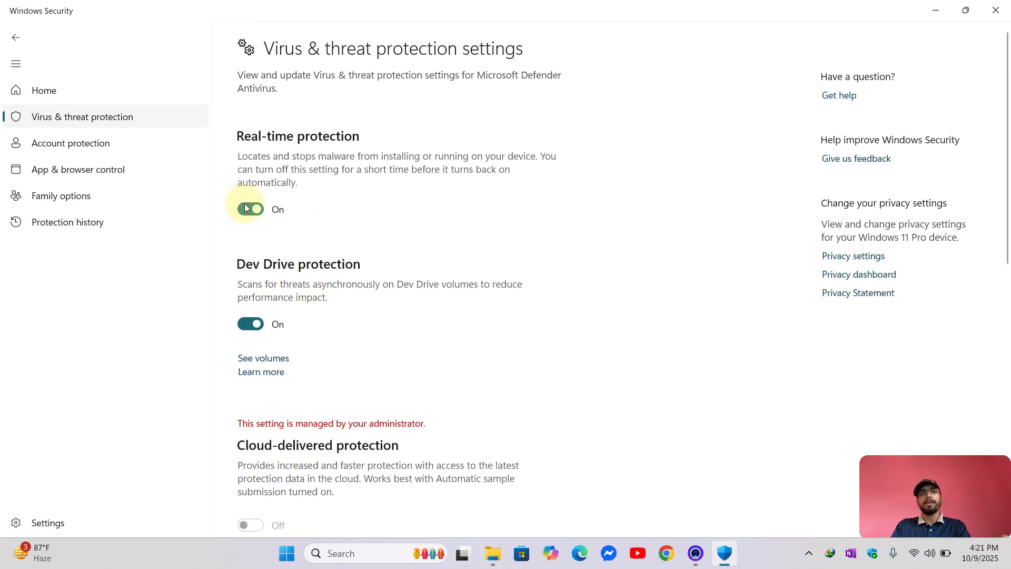
Step: Switch off Tamper Protection and minimize Windows Security back to Downloads
scroll(down, 3)
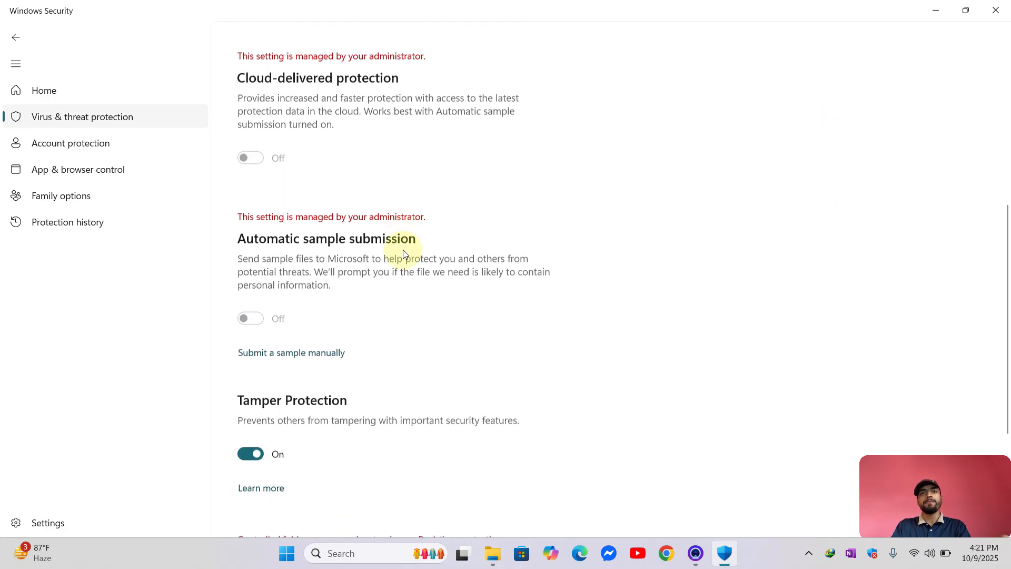
scroll(down, 3)
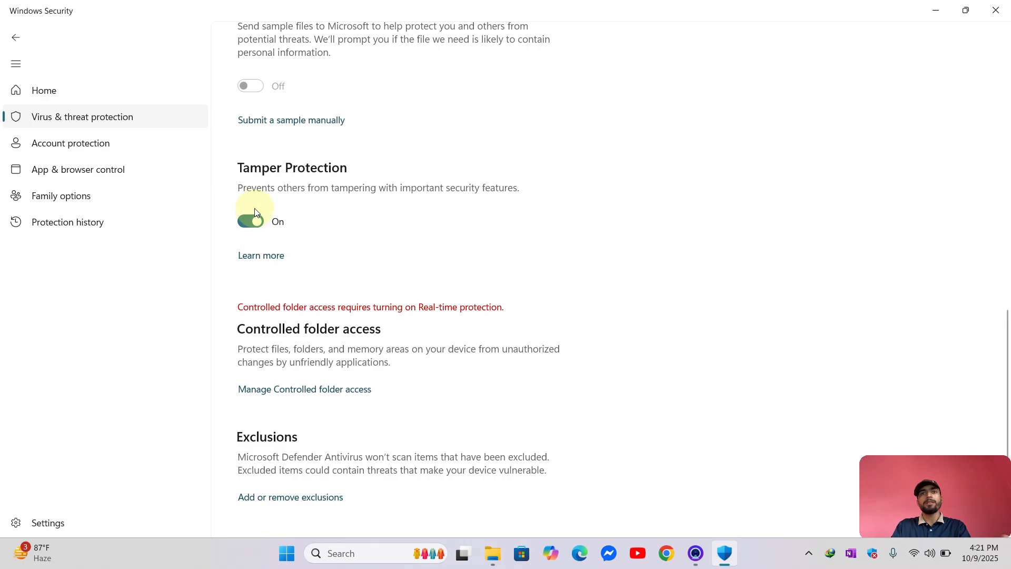
click(250, 221)
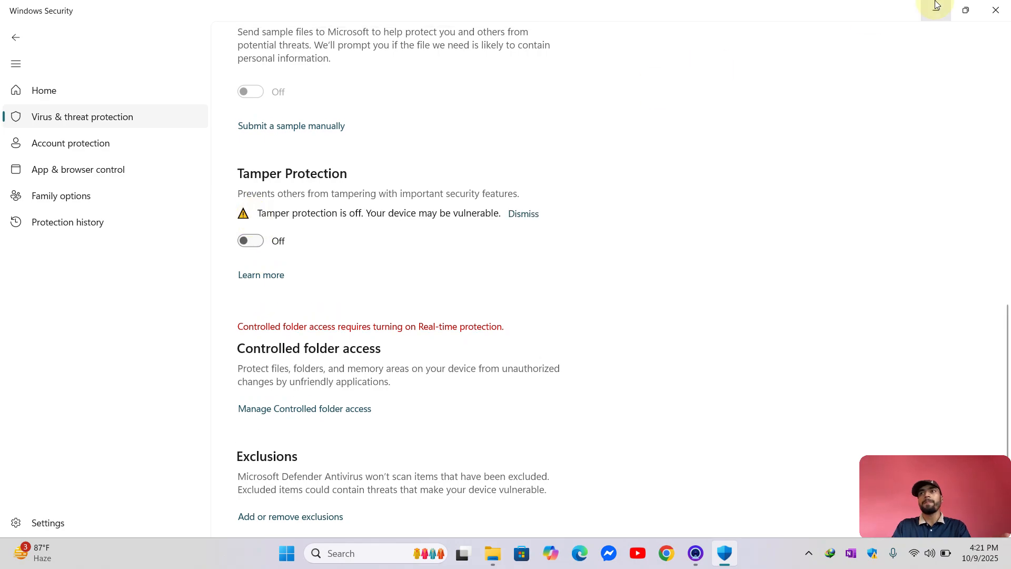
click(493, 552)
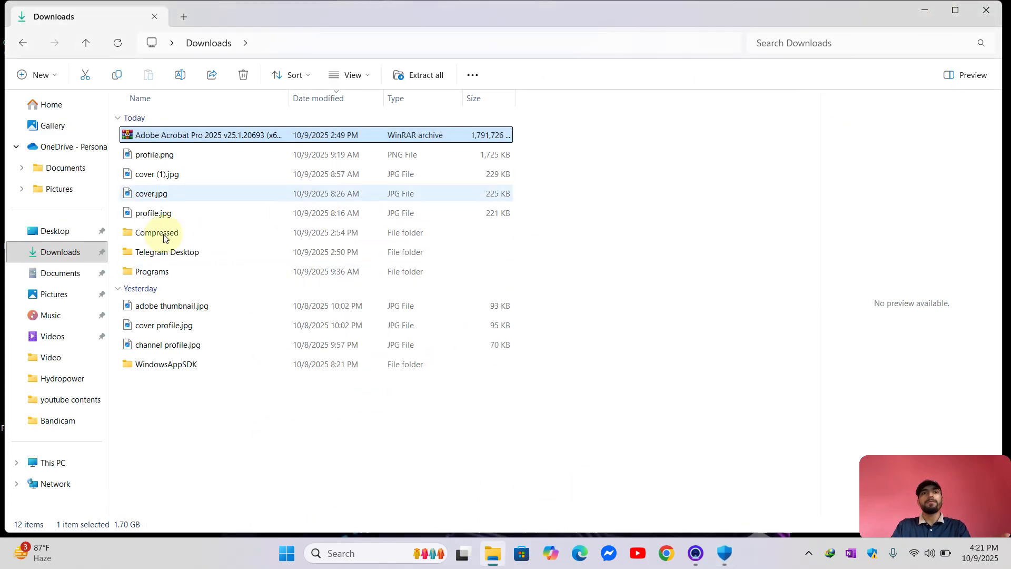
mouse_move(192, 137)
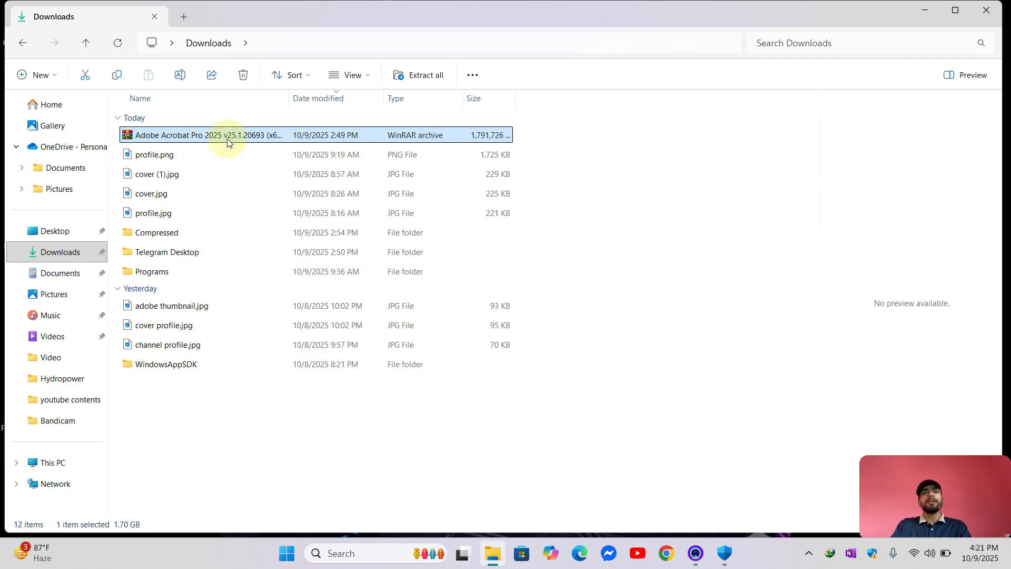
Step: Extract the Acrobat archive and open the extracted folder down to Setup
right_click(229, 135)
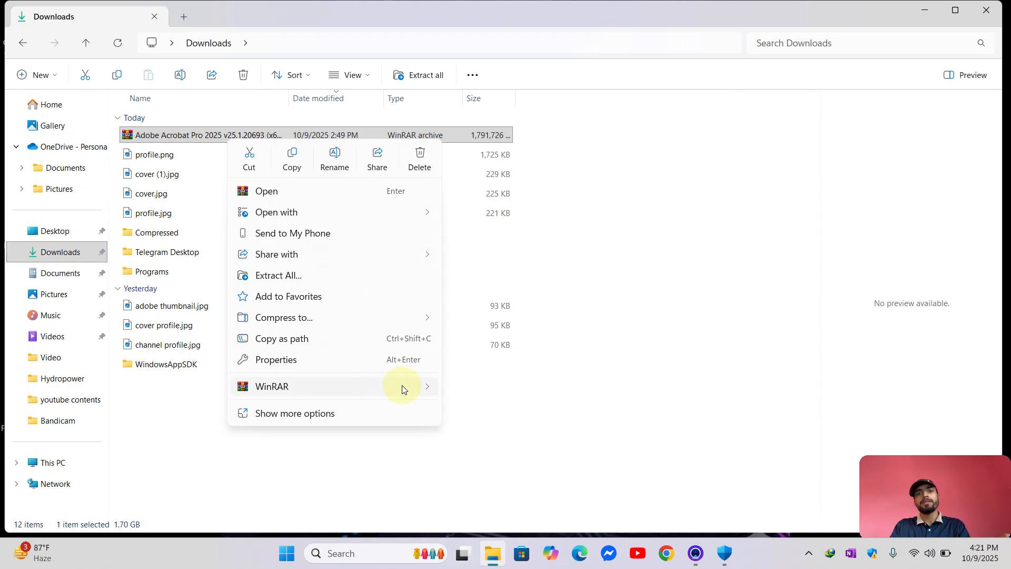
click(521, 430)
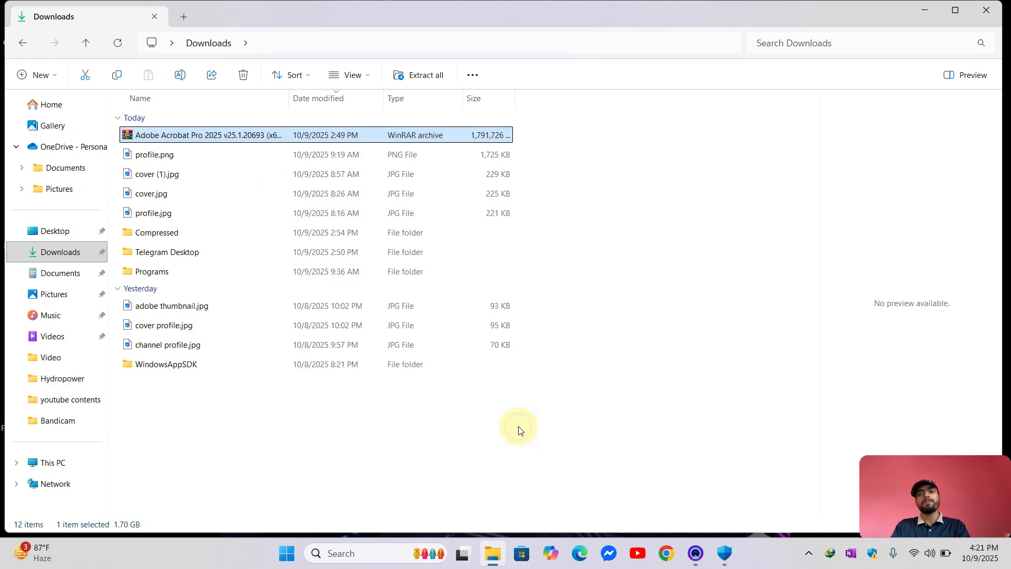
click(425, 75)
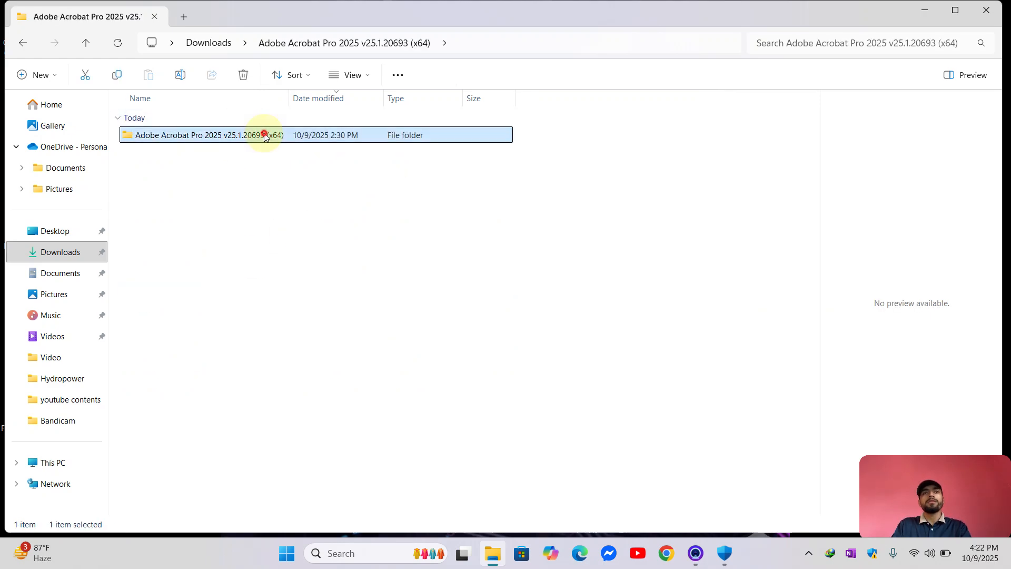
double_click(197, 135)
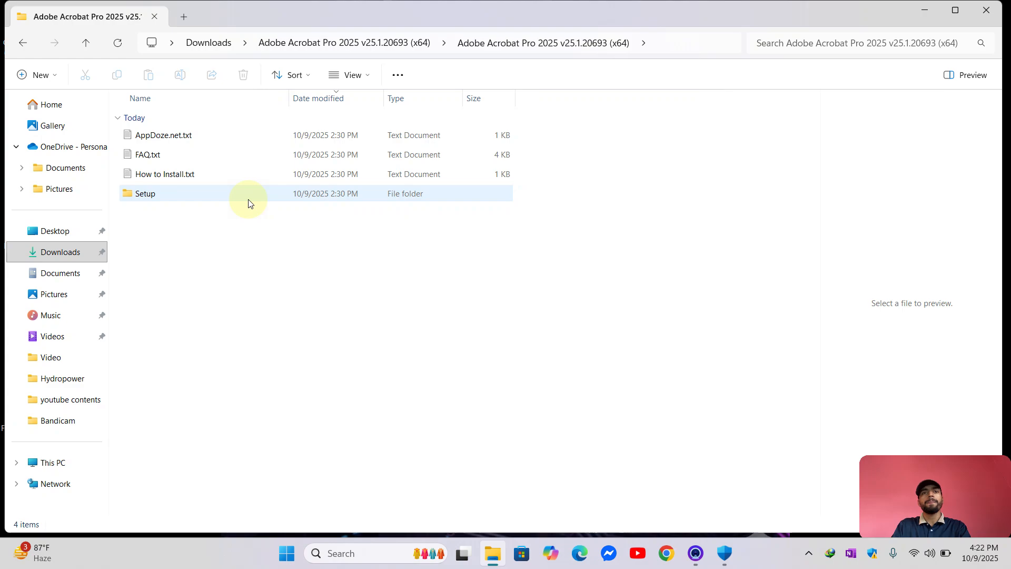
double_click(146, 193)
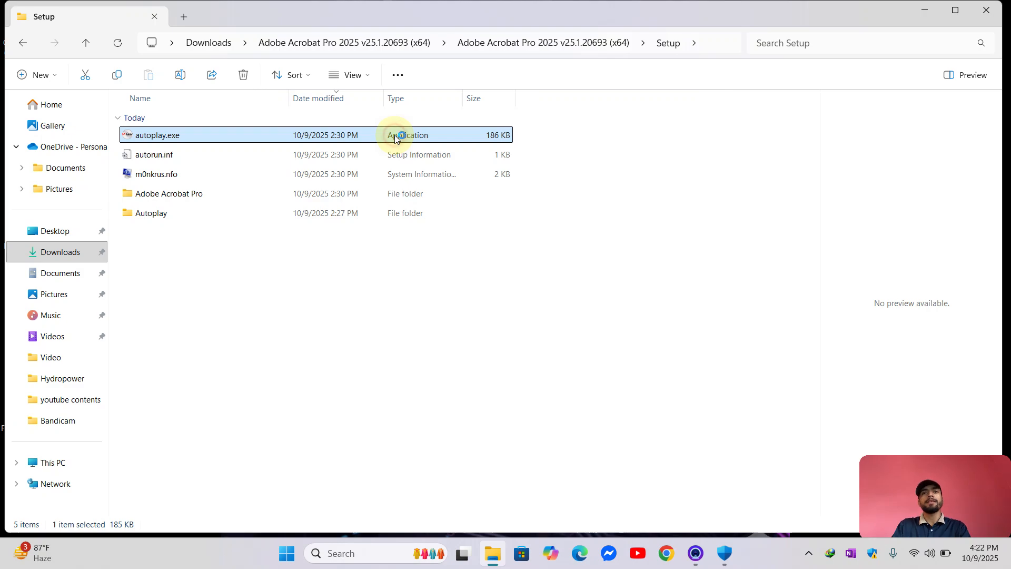
Step: Launch autoplay.exe and choose Install in the Acrobat Pro 2025 x64 Installer
double_click(157, 135)
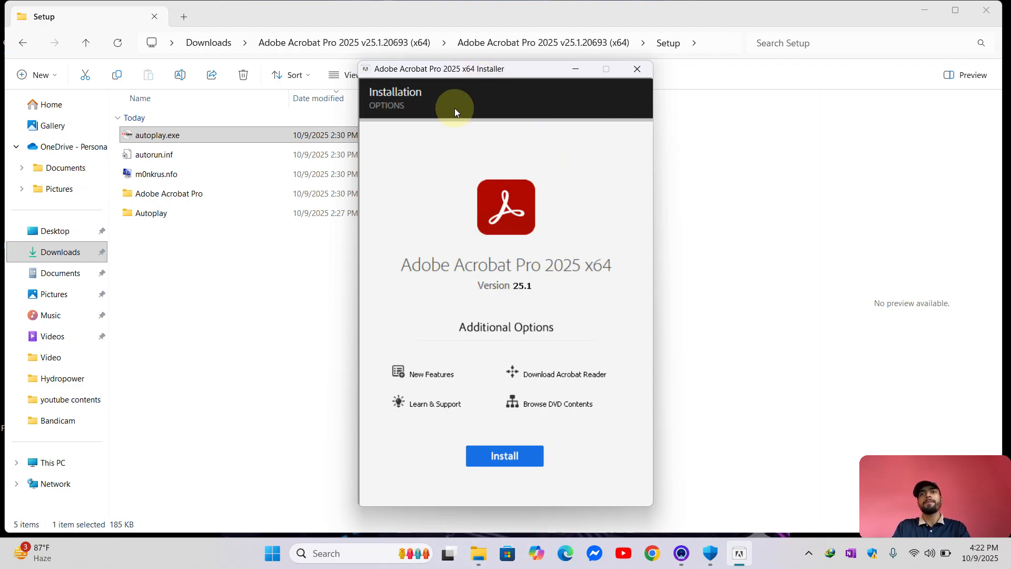
mouse_move(488, 360)
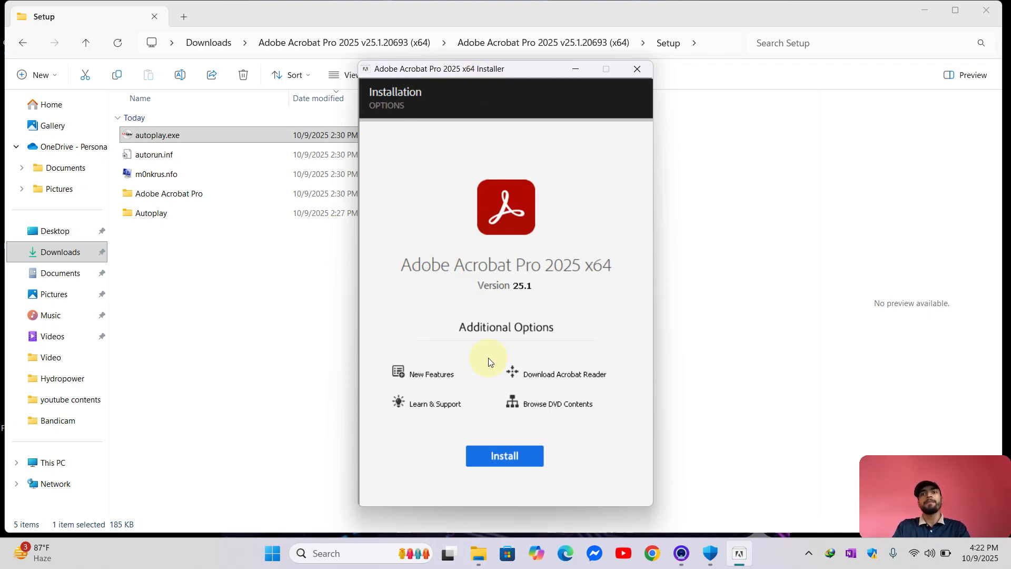
mouse_move(467, 74)
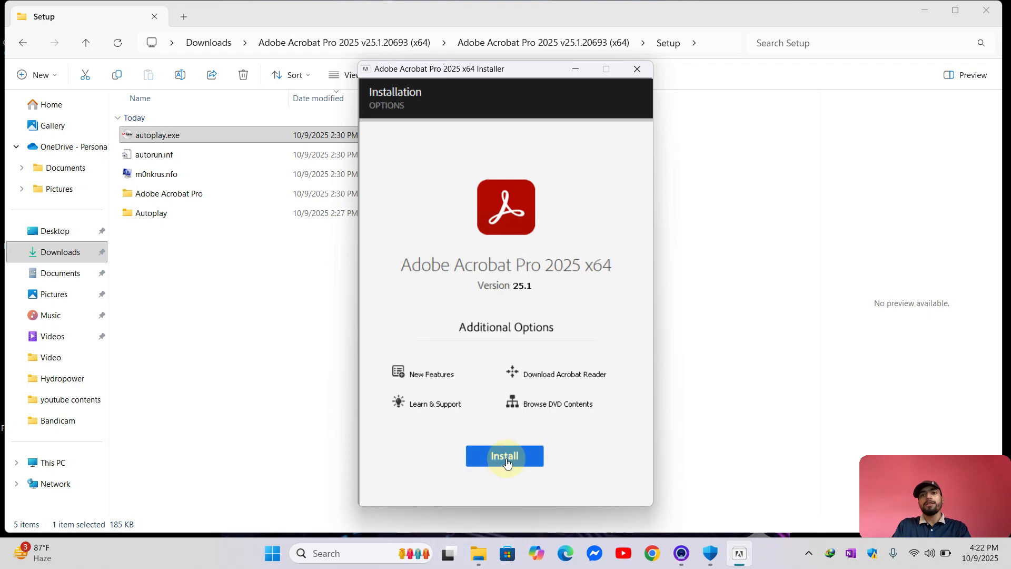
click(504, 456)
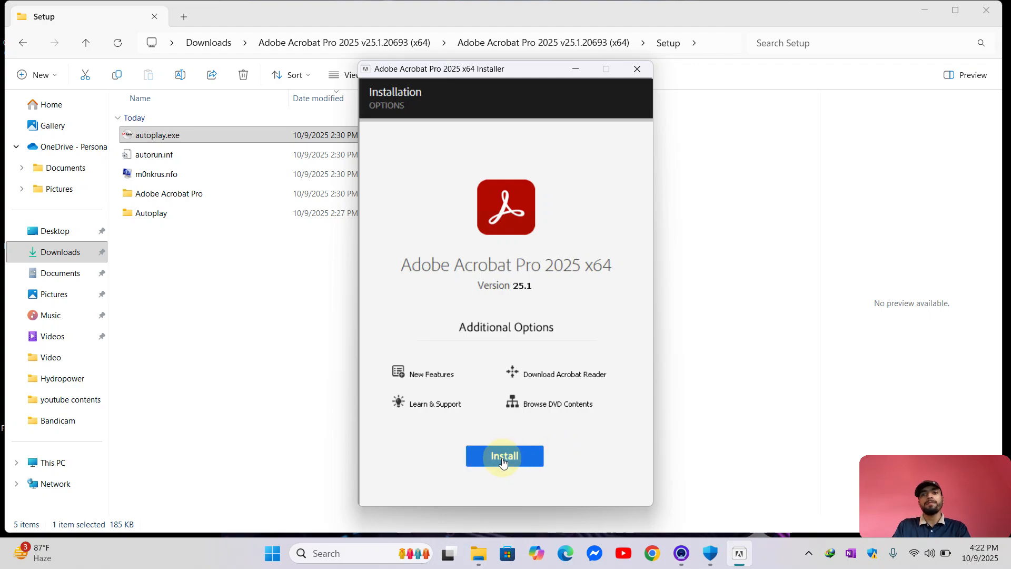
click(505, 455)
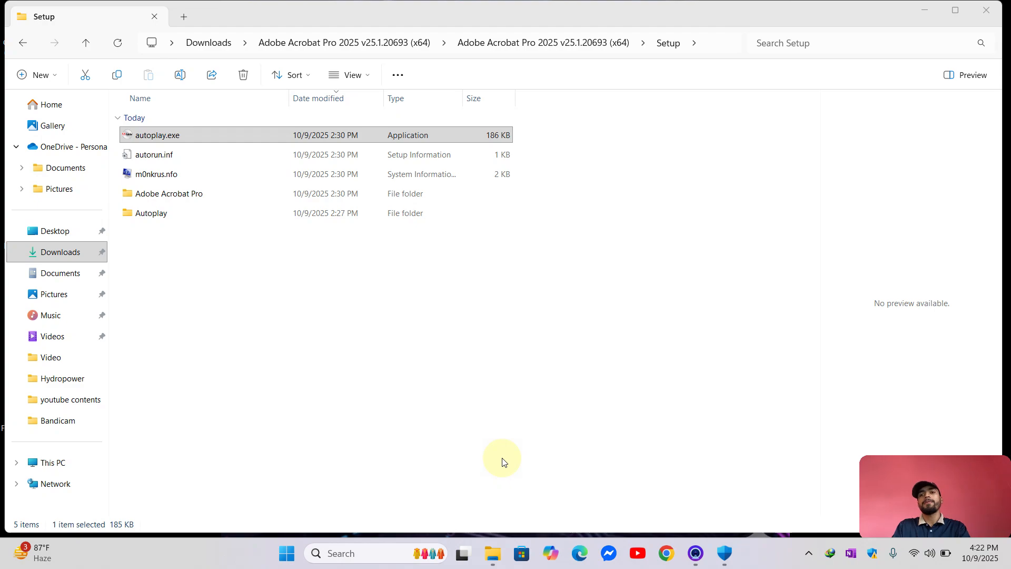
double_click(157, 135)
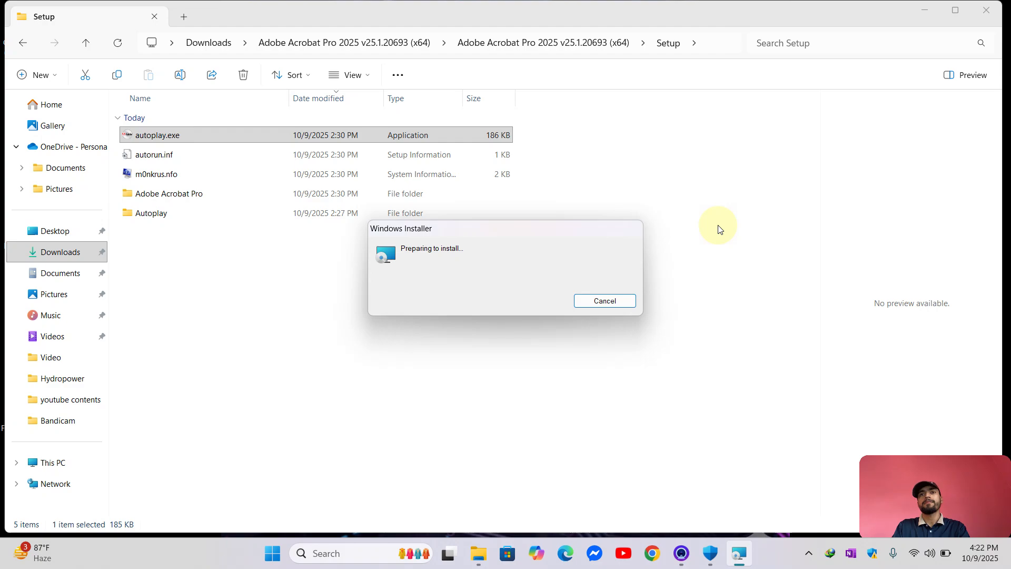
Step: Install Acrobat with 'Set as default PDF viewer' kept, then finish the wizard
click(604, 301)
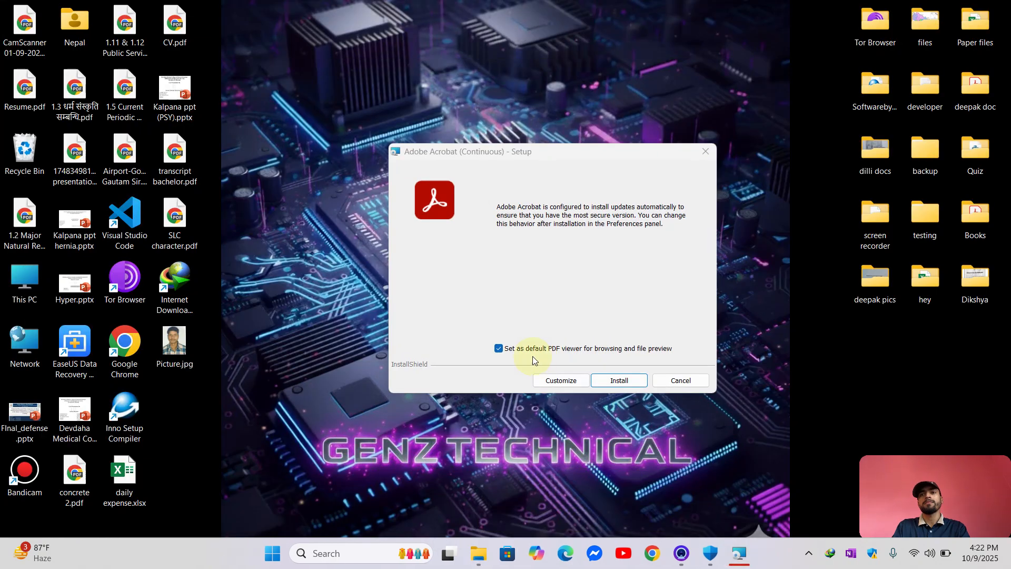
mouse_move(542, 353)
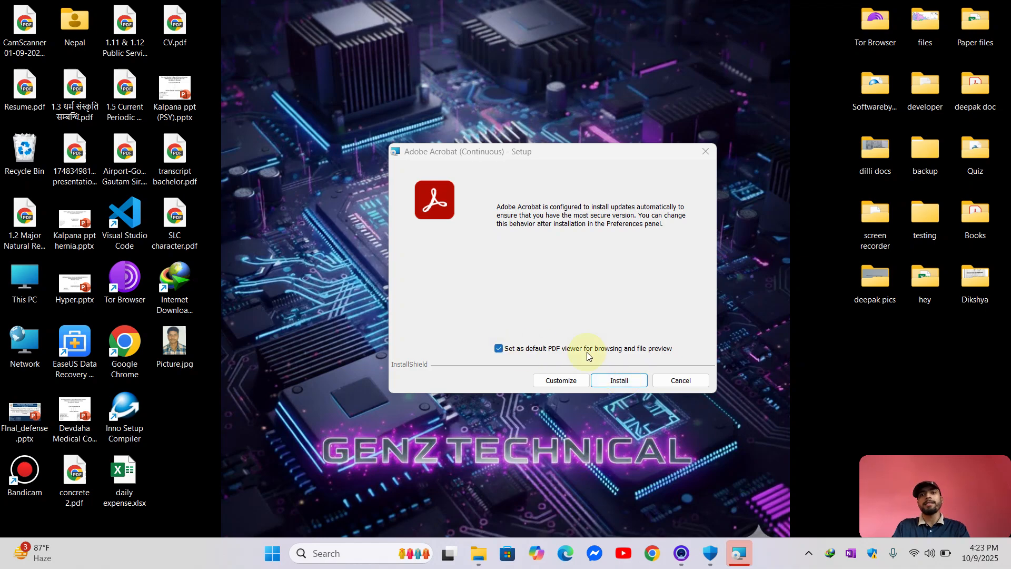
click(618, 380)
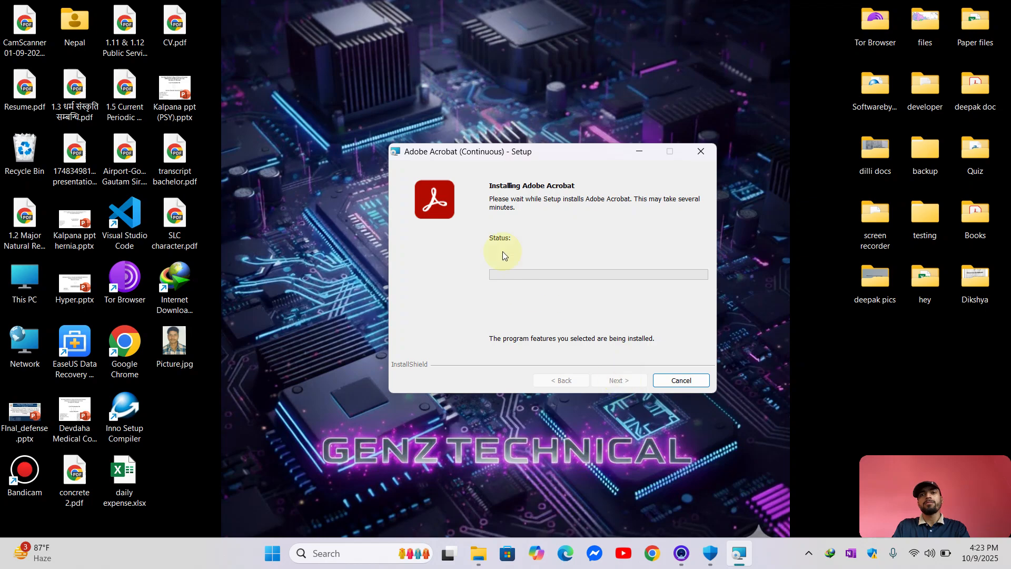
mouse_move(498, 247)
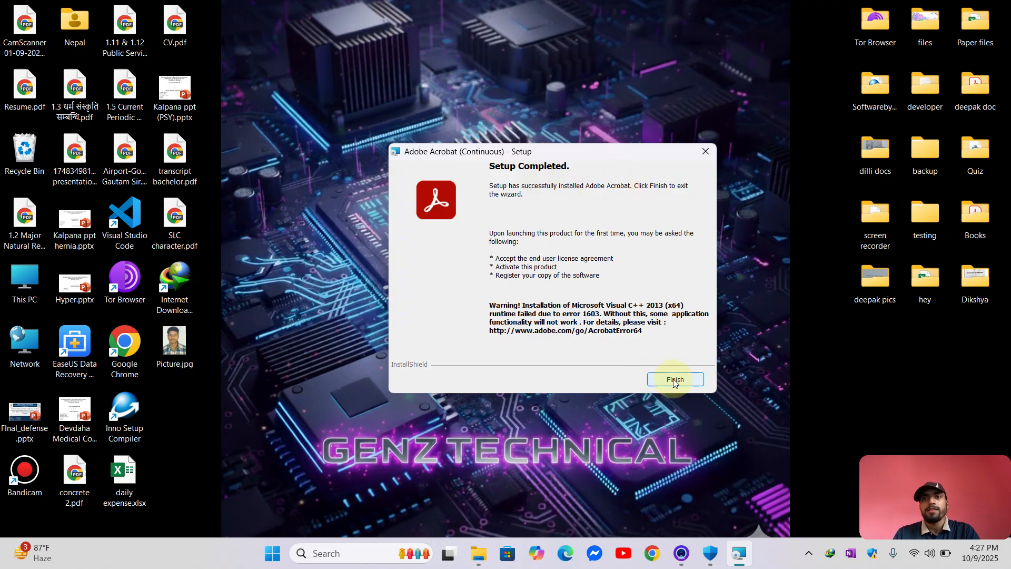
click(674, 379)
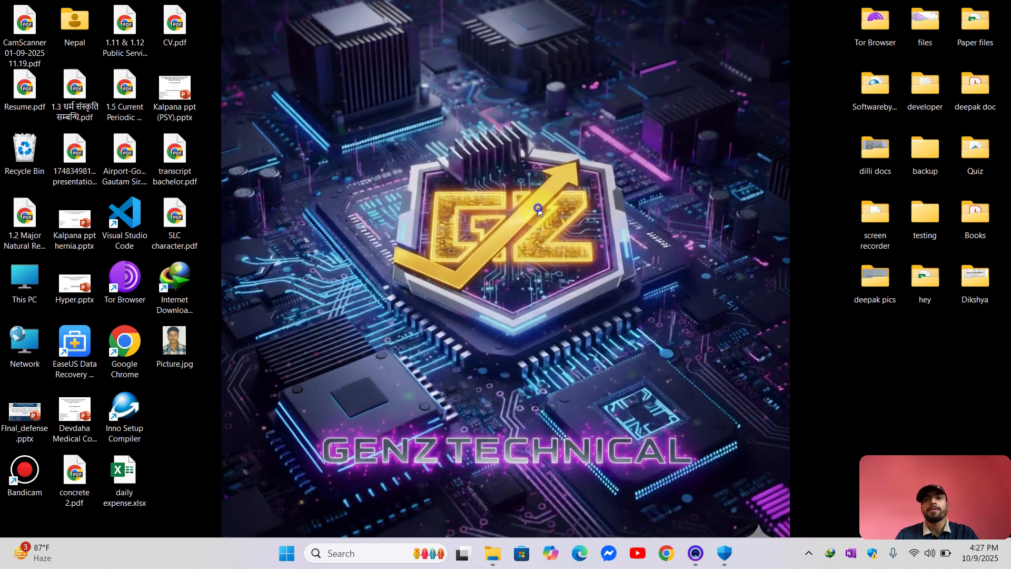
Step: Open '1.5 Current Periodic Plan' PDF from the desktop in Adobe Acrobat Pro
right_click(538, 210)
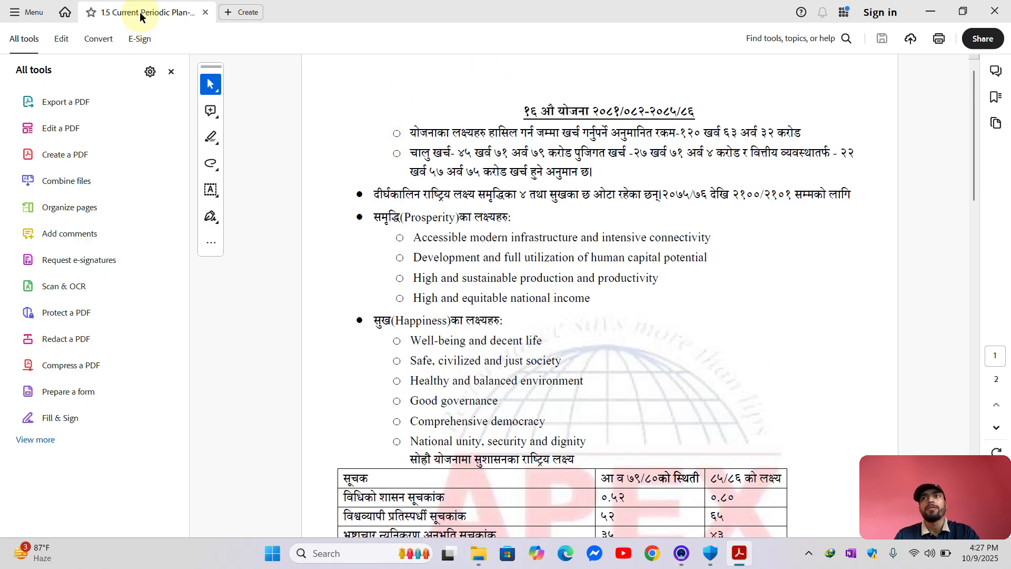
Step: Type 'hello world' into the goals paragraph using Edit, then close Acrobat
click(60, 38)
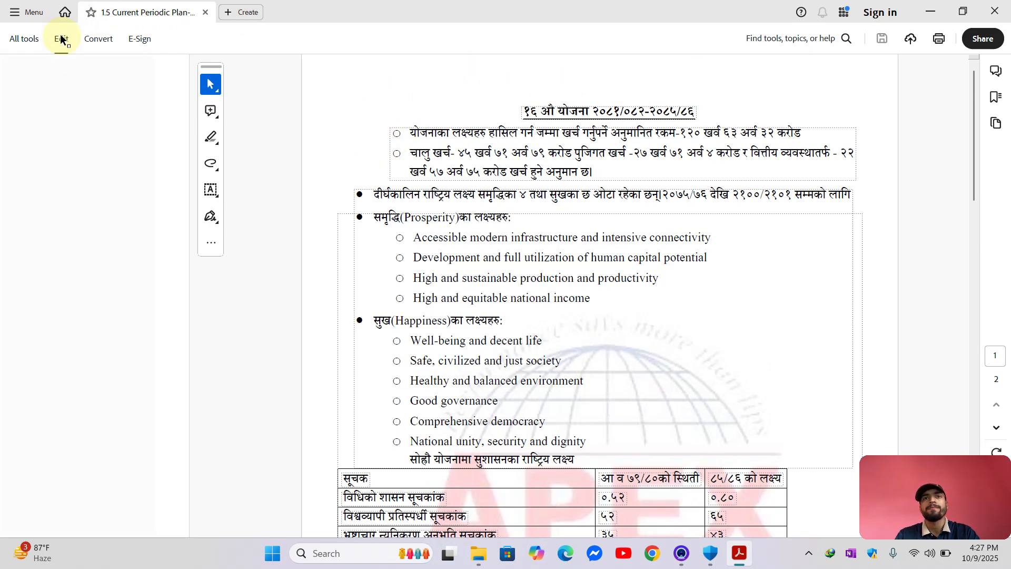
click(60, 38)
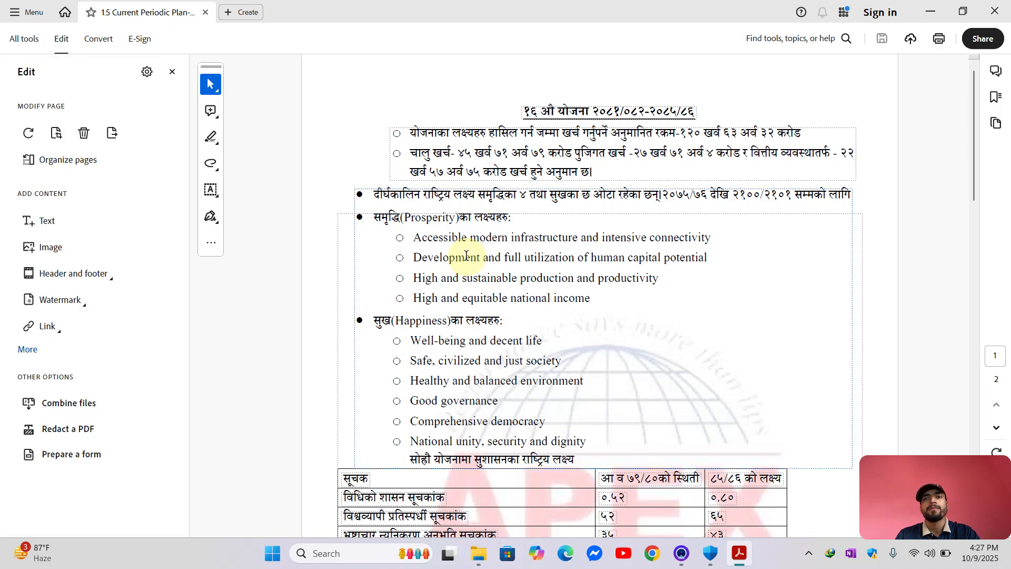
click(528, 258)
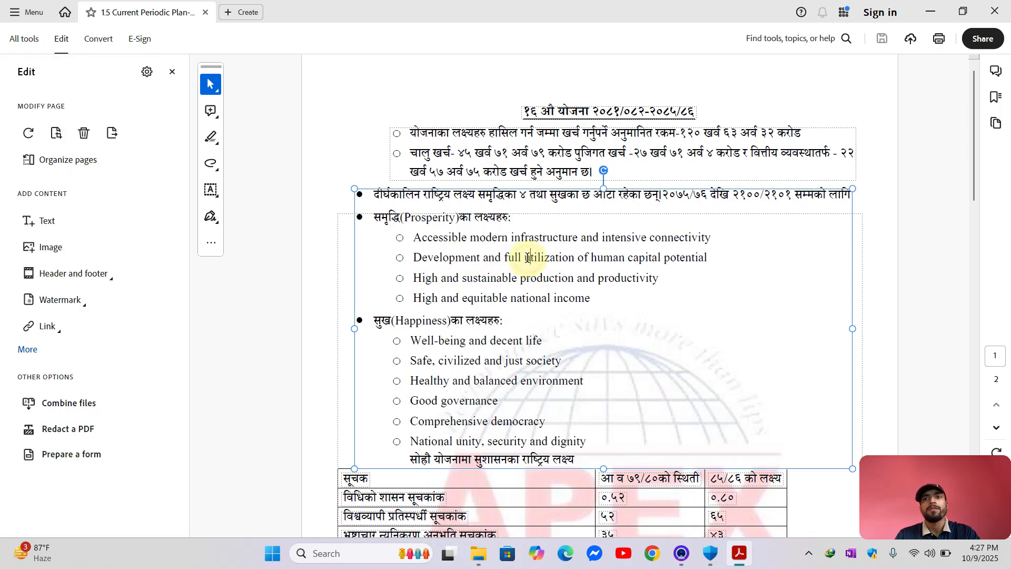
click(526, 257)
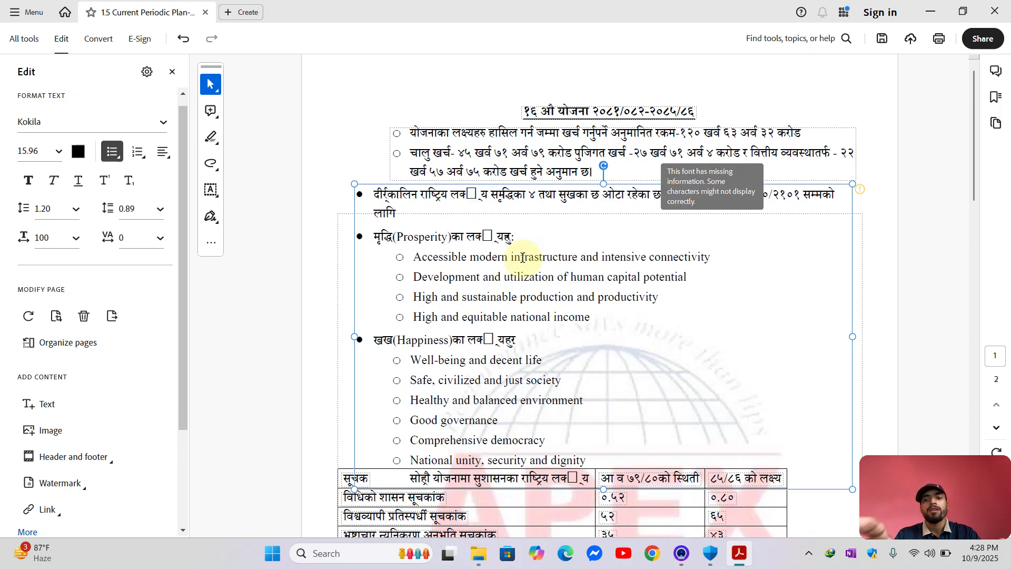
text(hello world)
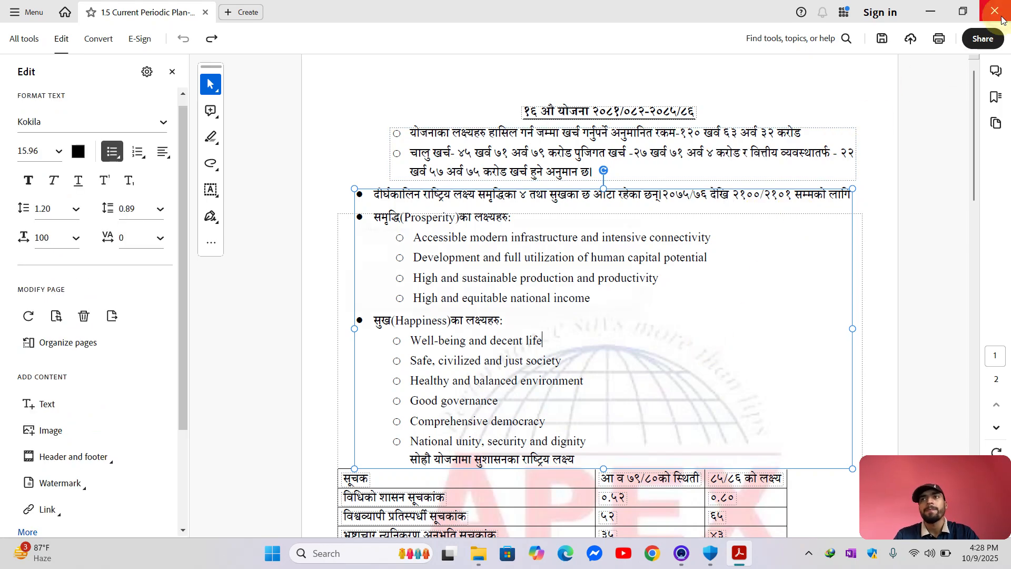
click(1001, 12)
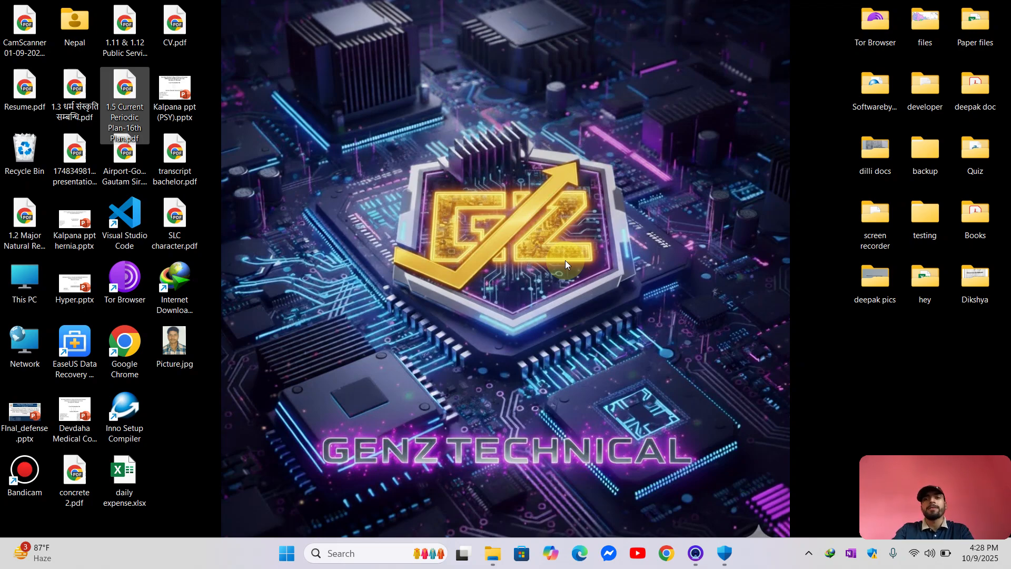
right_click(560, 264)
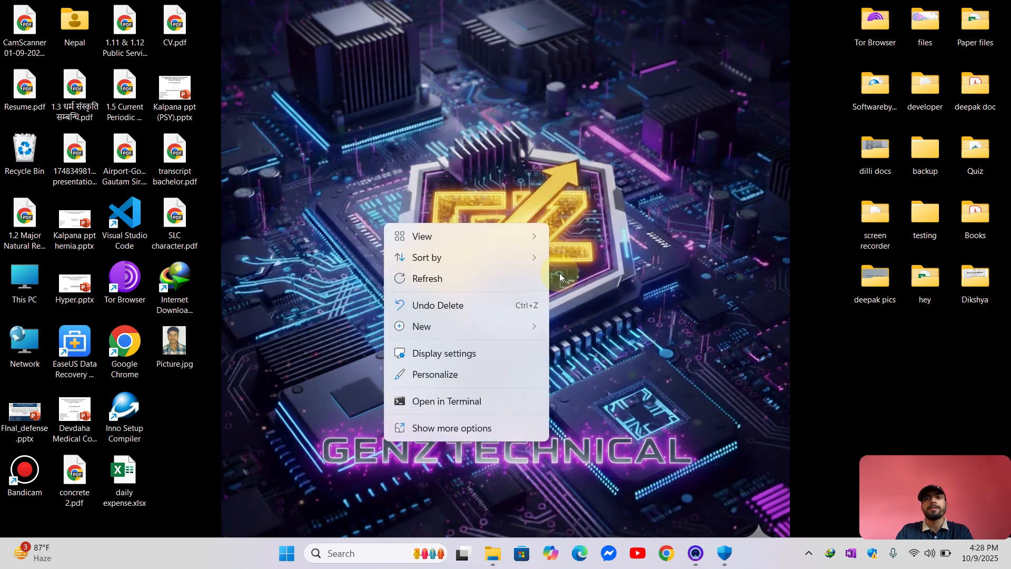
click(704, 430)
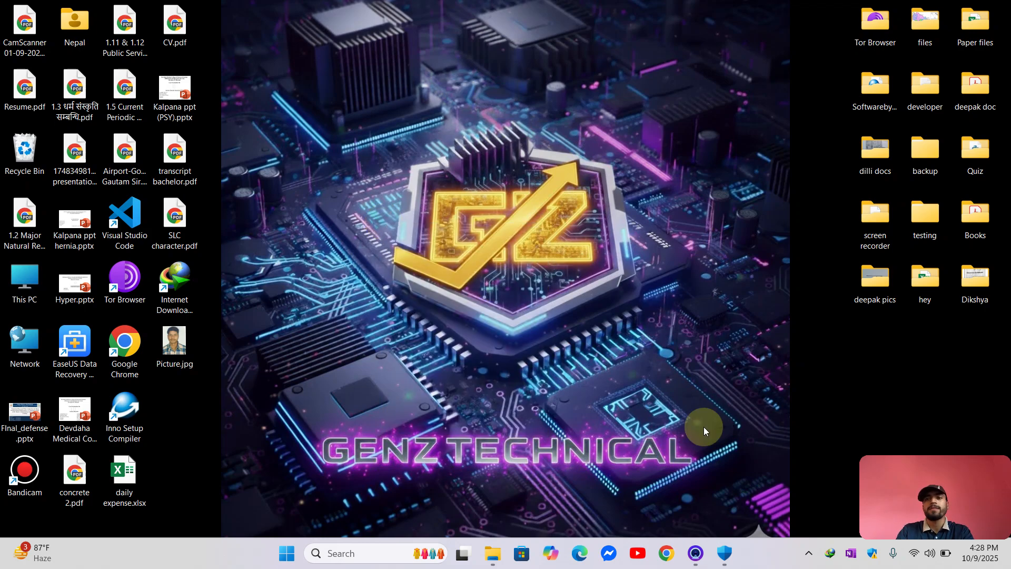